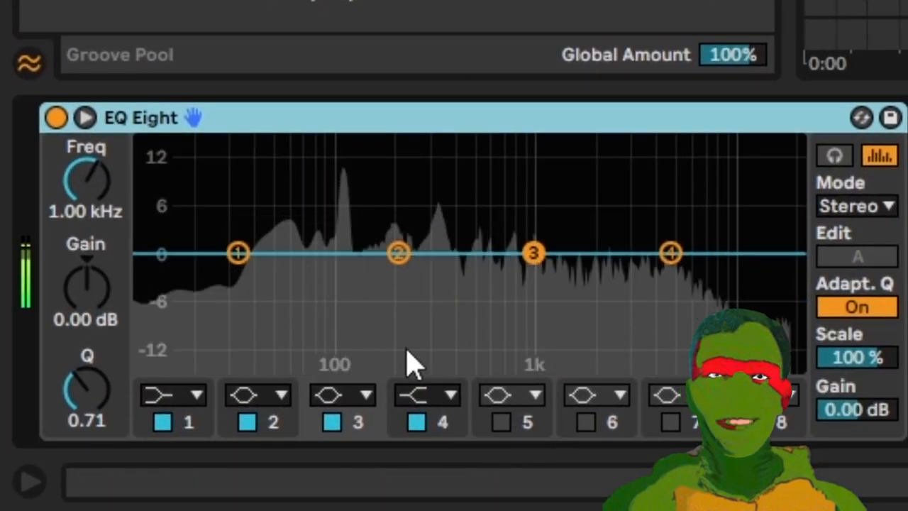
Sweep EQ Eight band 3 from 1 kHz toward 2 kHz, ending in a cut near 1.9 kHz.
{"action": "left_click_drag", "start_coordinate": [534, 253], "coordinate": [533, 228]}
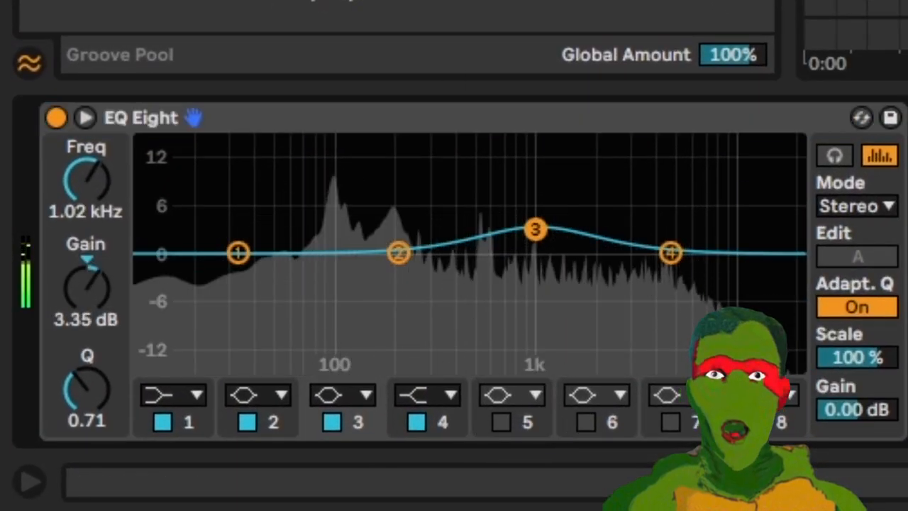
{"action": "left_click_drag", "start_coordinate": [535, 228], "coordinate": [587, 170]}
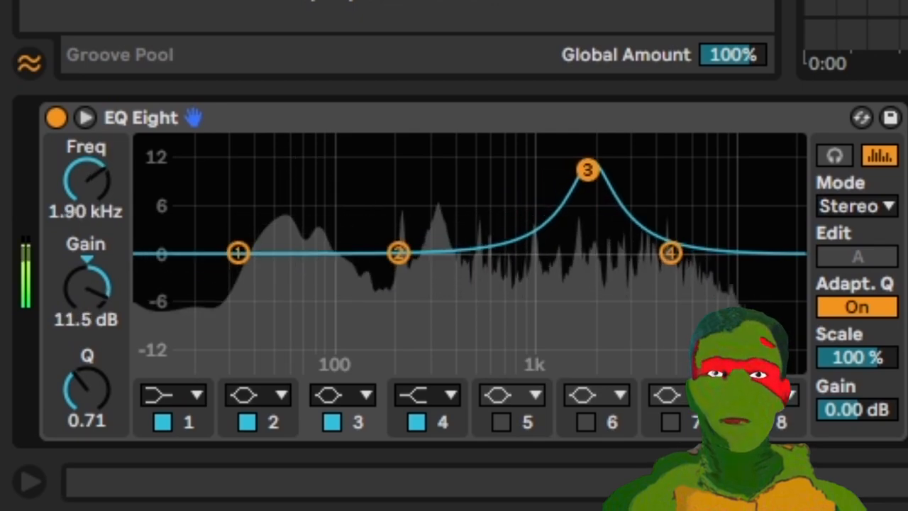
{"action": "left_click_drag", "start_coordinate": [589, 168], "coordinate": [598, 224]}
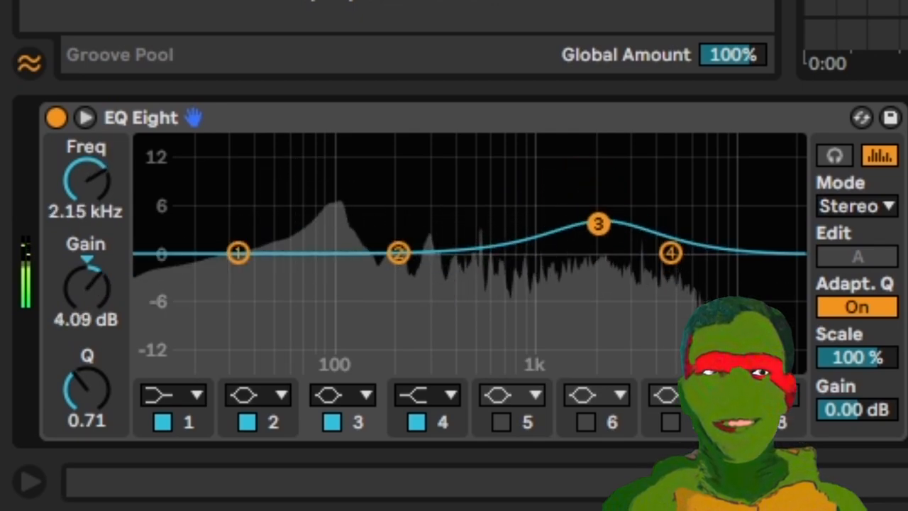
{"action": "left_click_drag", "start_coordinate": [598, 224], "coordinate": [598, 254]}
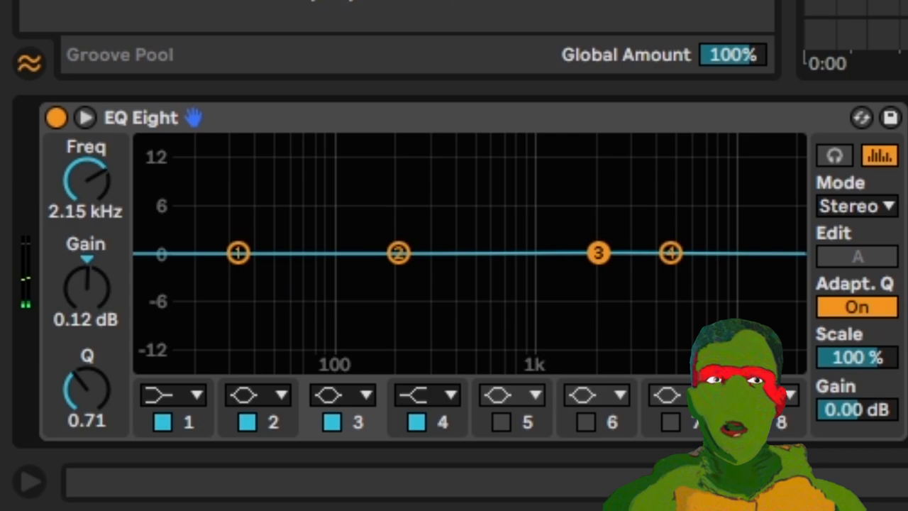
{"action": "left_click_drag", "start_coordinate": [598, 254], "coordinate": [591, 291]}
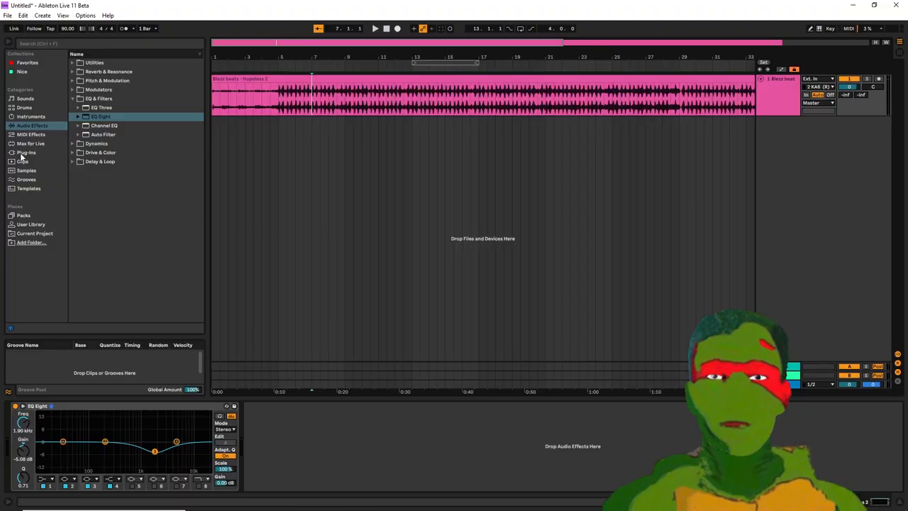
Load iZotope Neutron 3 Compressor from the VST3 plug-ins onto the beat track.
{"action": "left_click", "coordinate": [26, 153]}
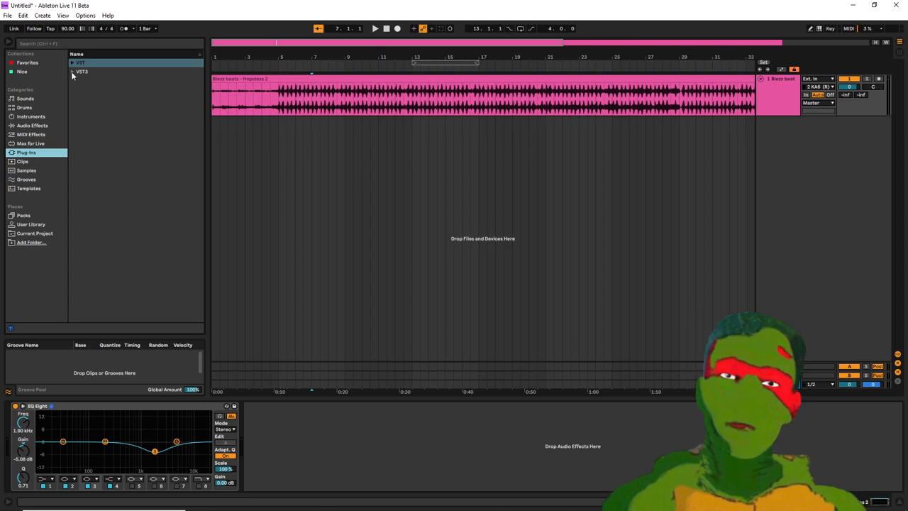
{"action": "left_click", "coordinate": [74, 71]}
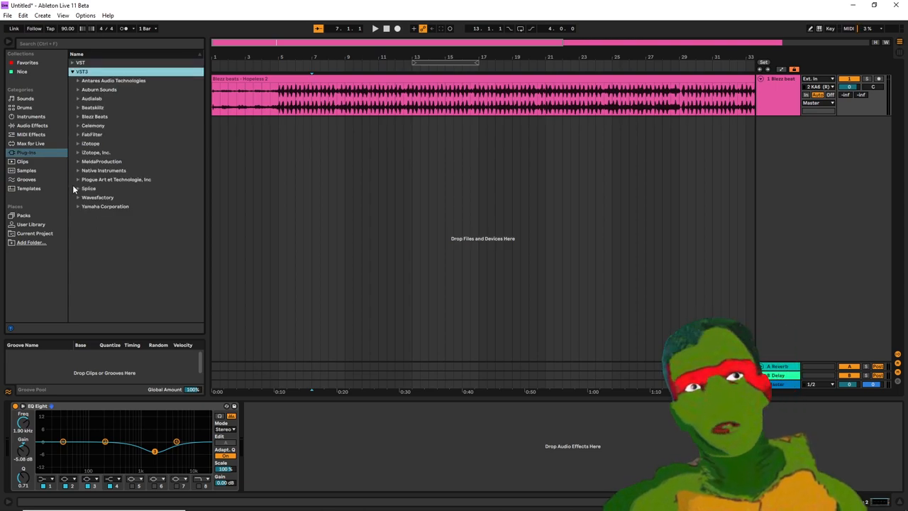
{"action": "left_click", "coordinate": [77, 144]}
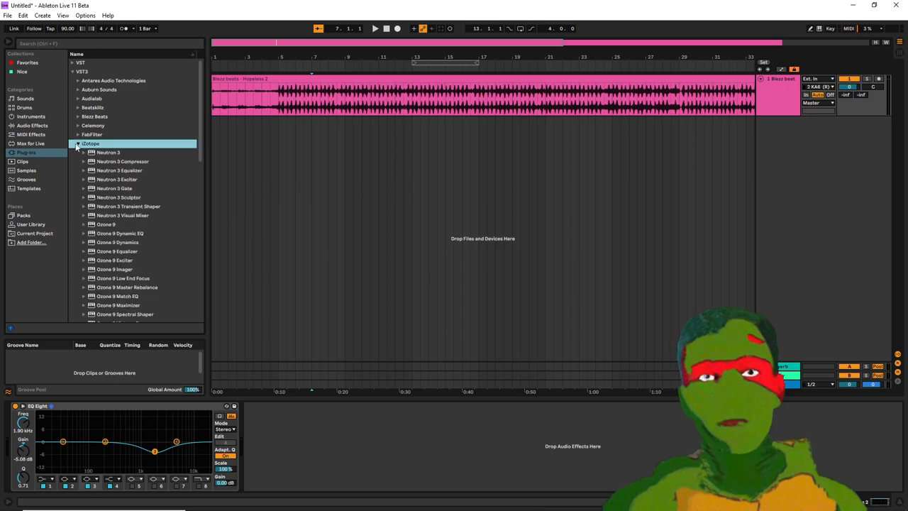
{"action": "left_click", "coordinate": [122, 161]}
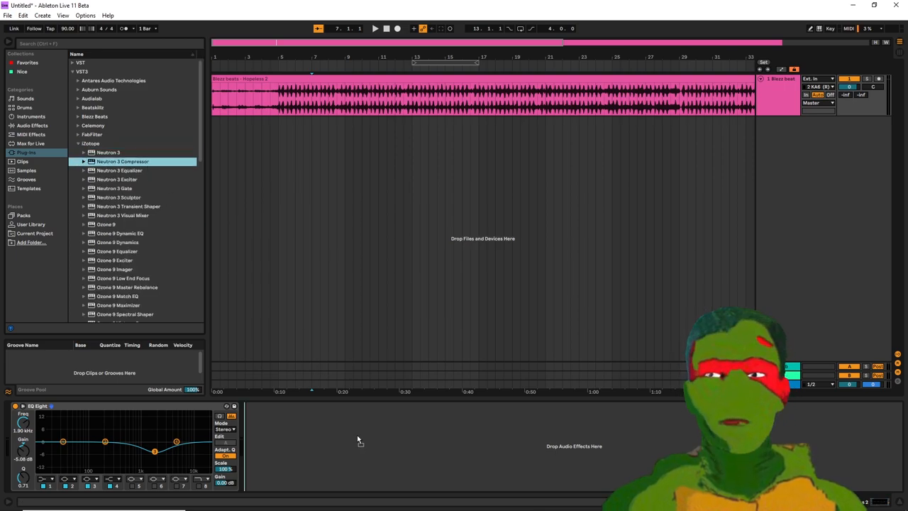
{"action": "double_click", "coordinate": [122, 161]}
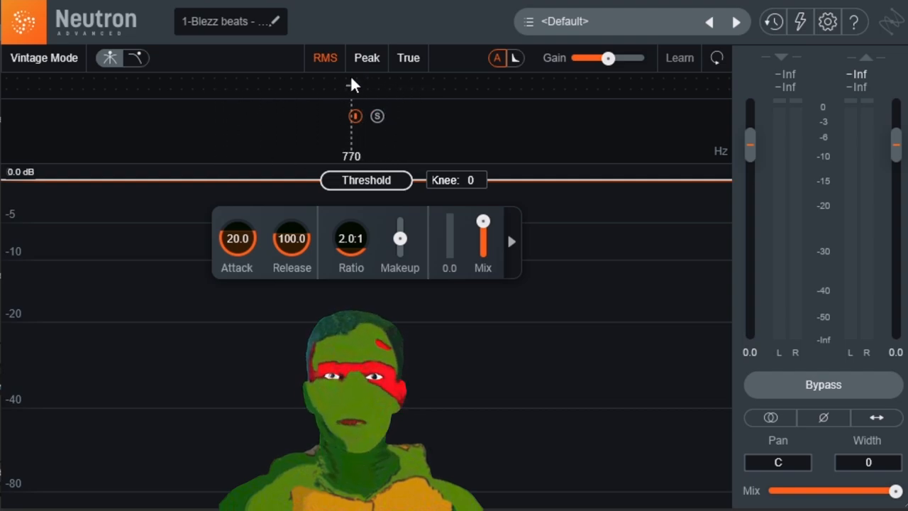
Split Neutron 3 into three bands with a narrow middle band near 1.6 kHz.
{"action": "left_click_drag", "start_coordinate": [355, 89], "coordinate": [405, 89]}
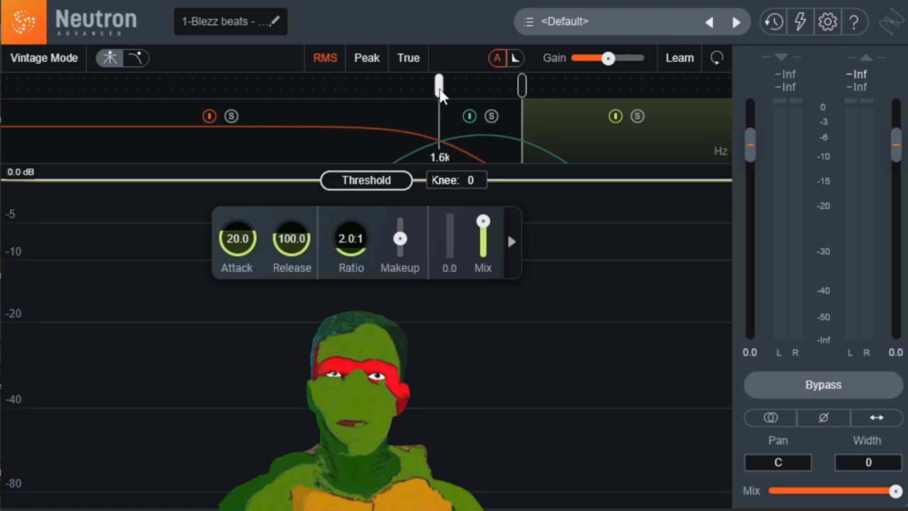
{"action": "left_click_drag", "start_coordinate": [440, 85], "coordinate": [517, 85]}
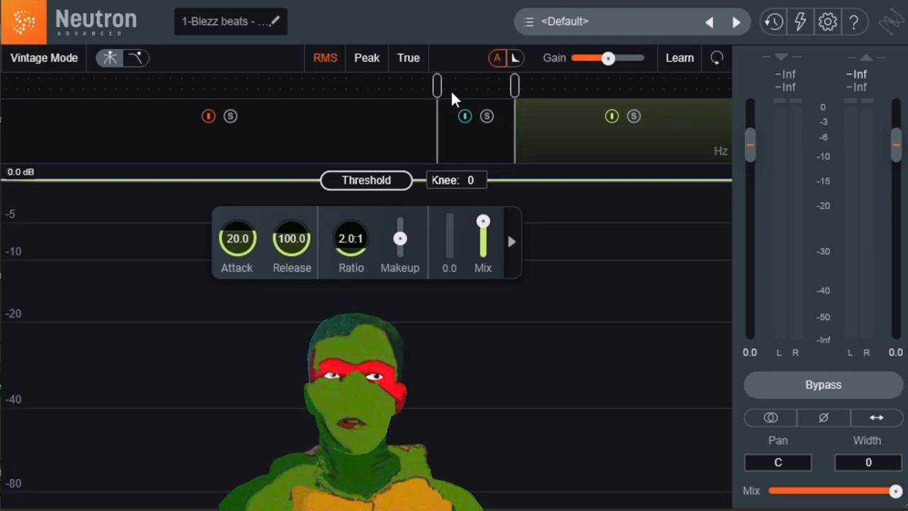
{"action": "mouse_move", "coordinate": [227, 98]}
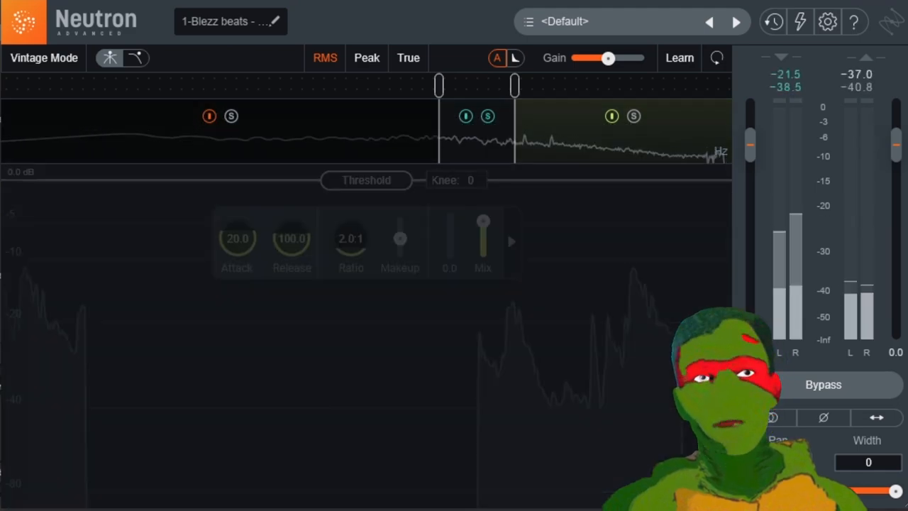
Nudge the middle band's upper crossover slightly higher while the beat plays.
{"action": "left_click_drag", "start_coordinate": [514, 85], "coordinate": [531, 85]}
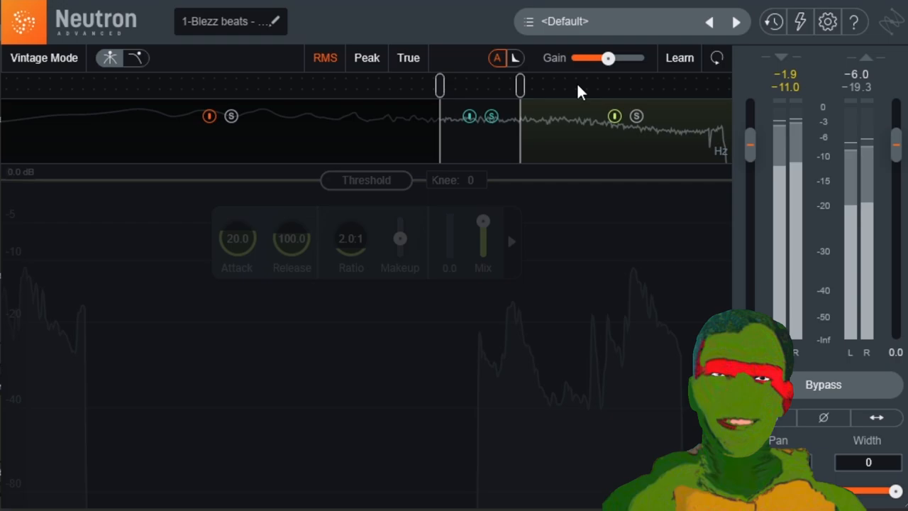
{"action": "left_click", "coordinate": [491, 116]}
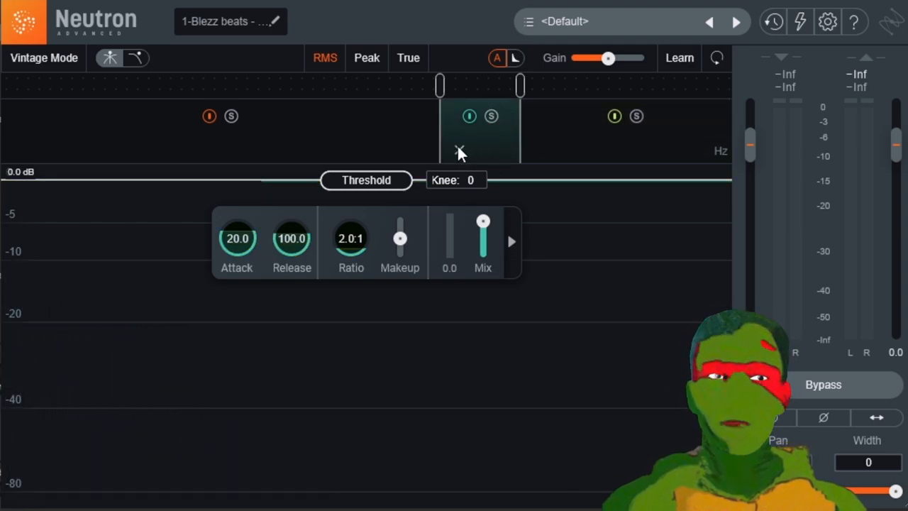
{"action": "mouse_move", "coordinate": [359, 193]}
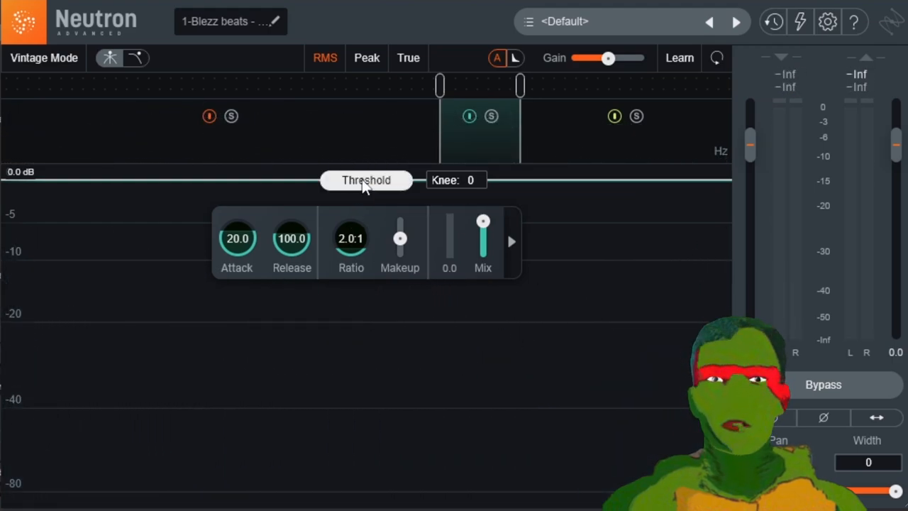
Set the middle band threshold to -18.7 dB, shorten its release and lower makeup slightly.
{"action": "left_click_drag", "start_coordinate": [366, 180], "coordinate": [366, 288]}
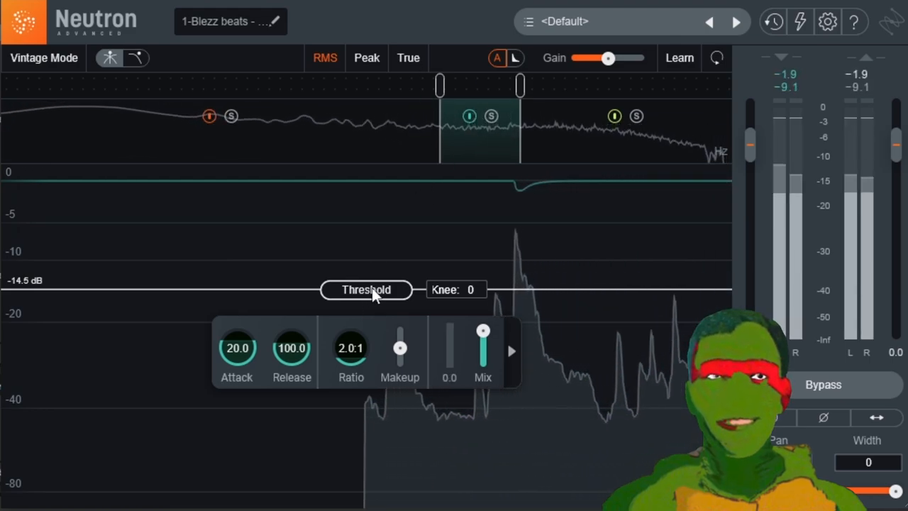
{"action": "left_click_drag", "start_coordinate": [366, 289], "coordinate": [366, 302]}
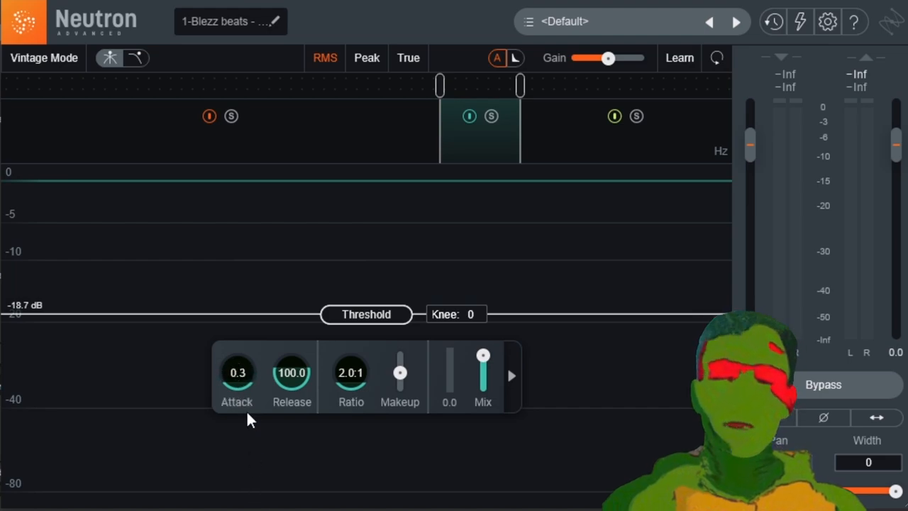
{"action": "left_click_drag", "start_coordinate": [399, 355], "coordinate": [400, 374]}
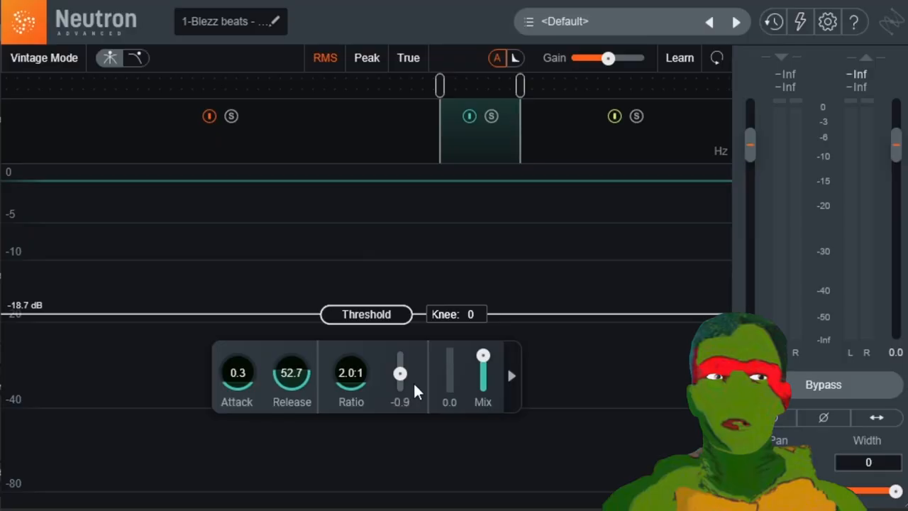
{"action": "left_click_drag", "start_coordinate": [400, 374], "coordinate": [401, 401]}
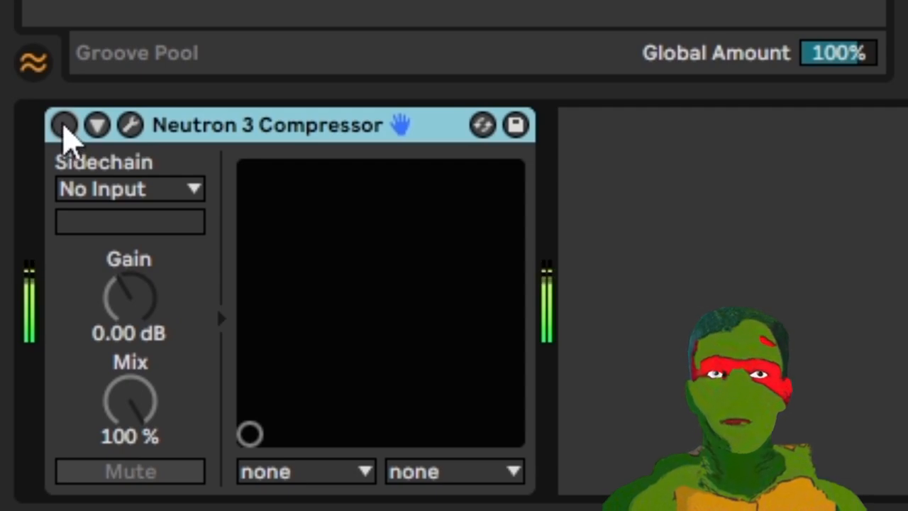
A/B the beat by toggling Neutron 3 Compressor off and back on, leaving it active.
{"action": "left_click", "coordinate": [64, 125]}
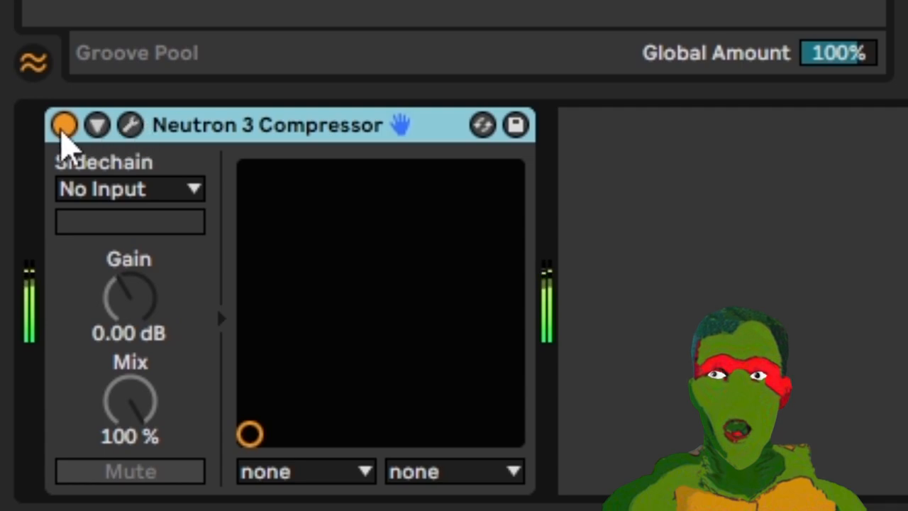
{"action": "left_click", "coordinate": [64, 124]}
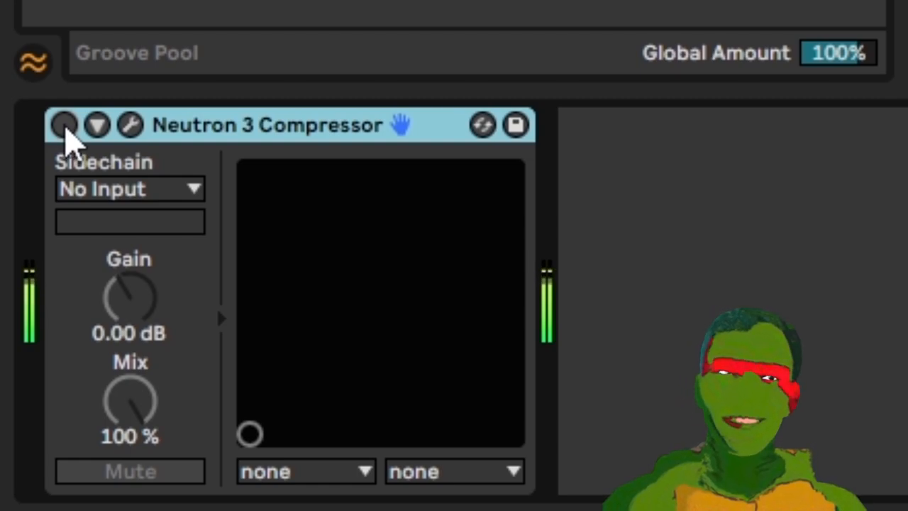
{"action": "left_click", "coordinate": [64, 125]}
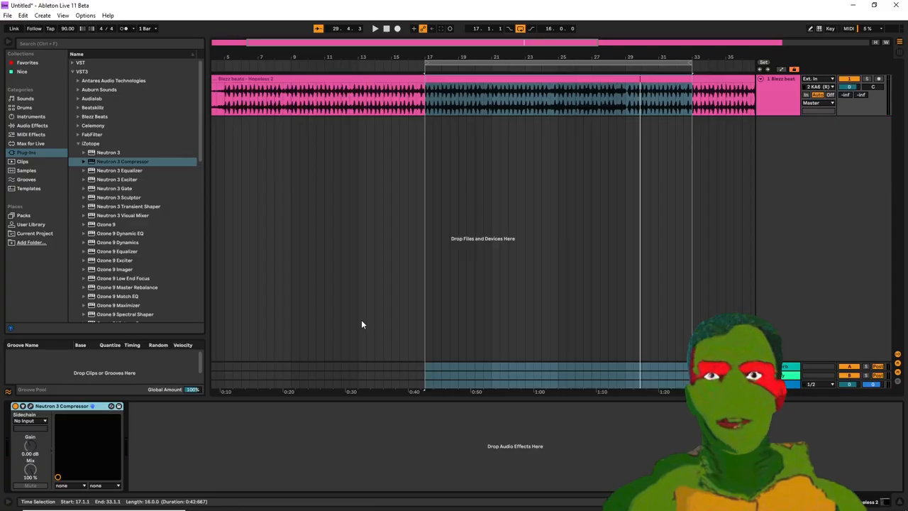
{"action": "mouse_move", "coordinate": [367, 289]}
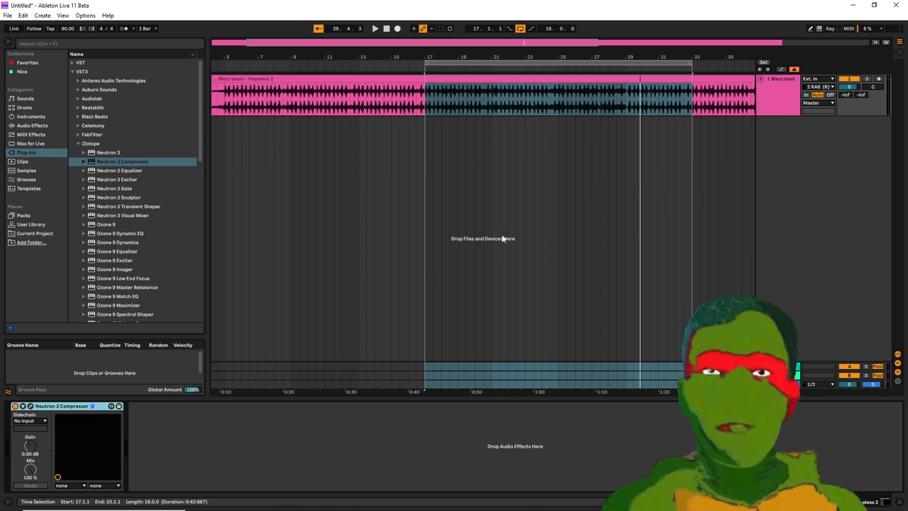
{"action": "mouse_move", "coordinate": [499, 250]}
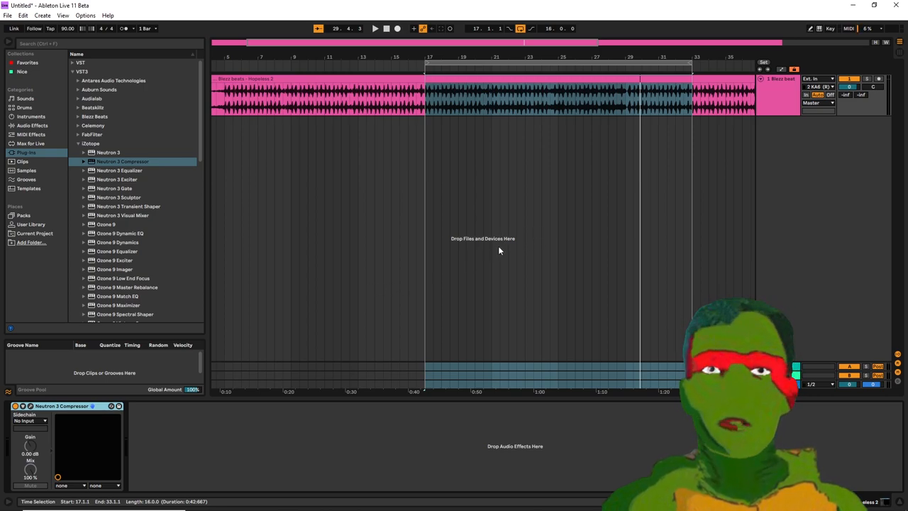